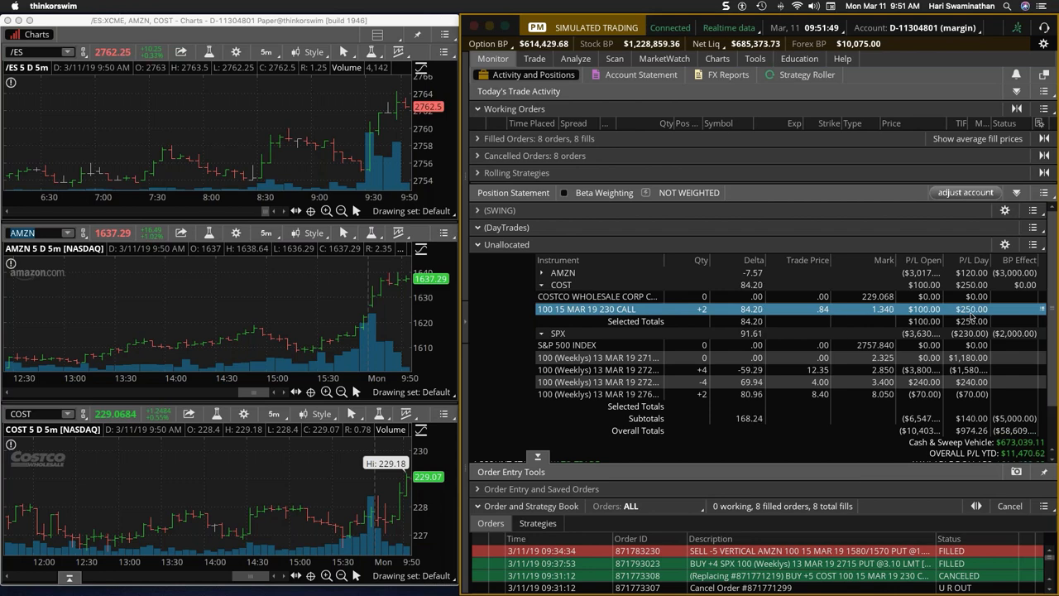
- Sell to close the two COST 15 MAR 19 230 calls, filled at 1.34
right_click(587, 309)
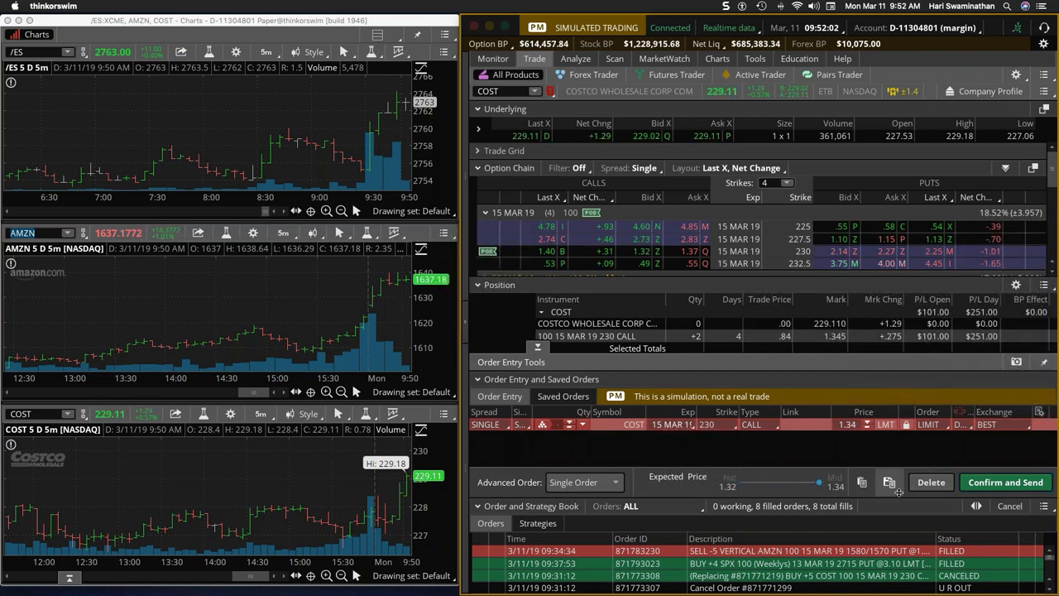
left_click(1007, 481)
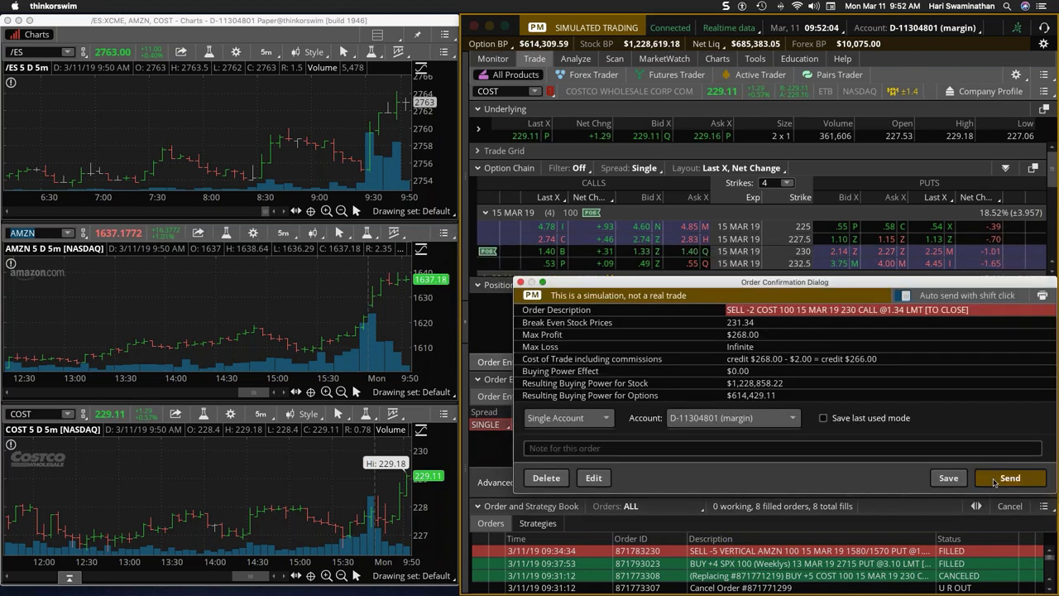
left_click(1010, 476)
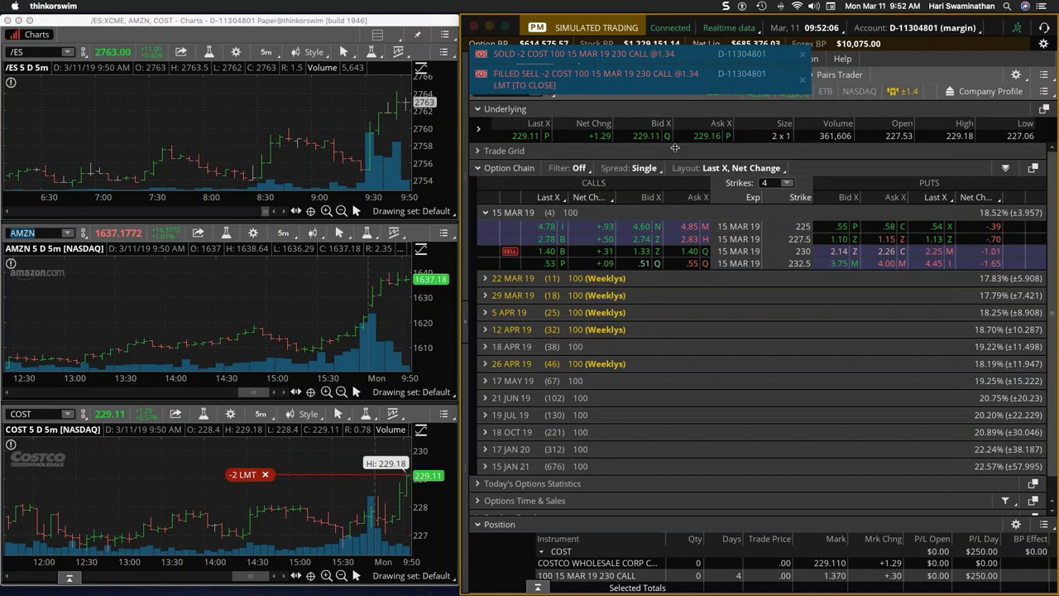
left_click(493, 59)
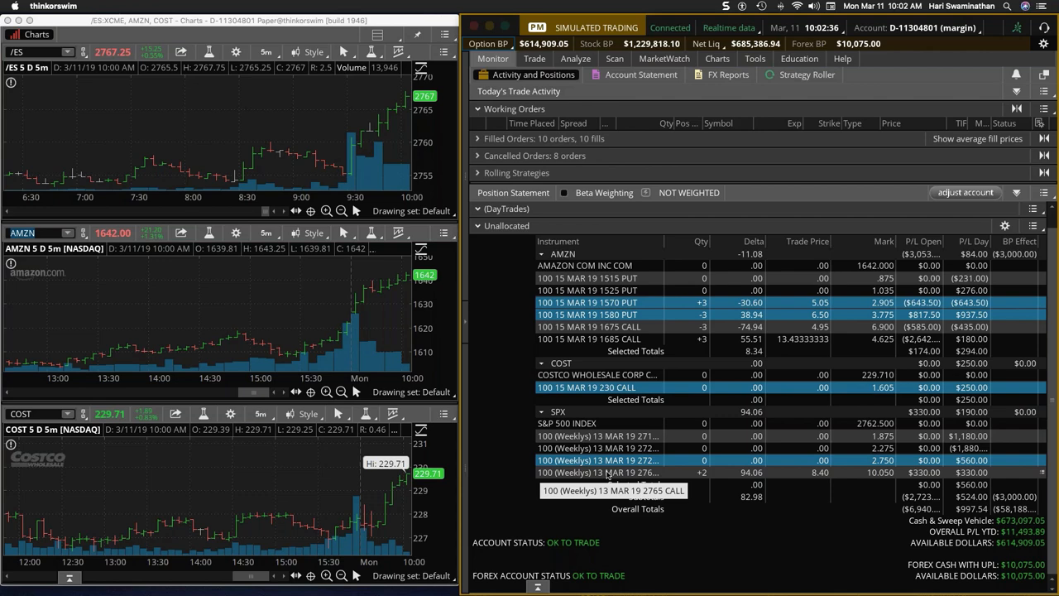
- Stage a sell-to-close order for the two SPX 13 MAR 19 2765 calls without sending
right_click(599, 473)
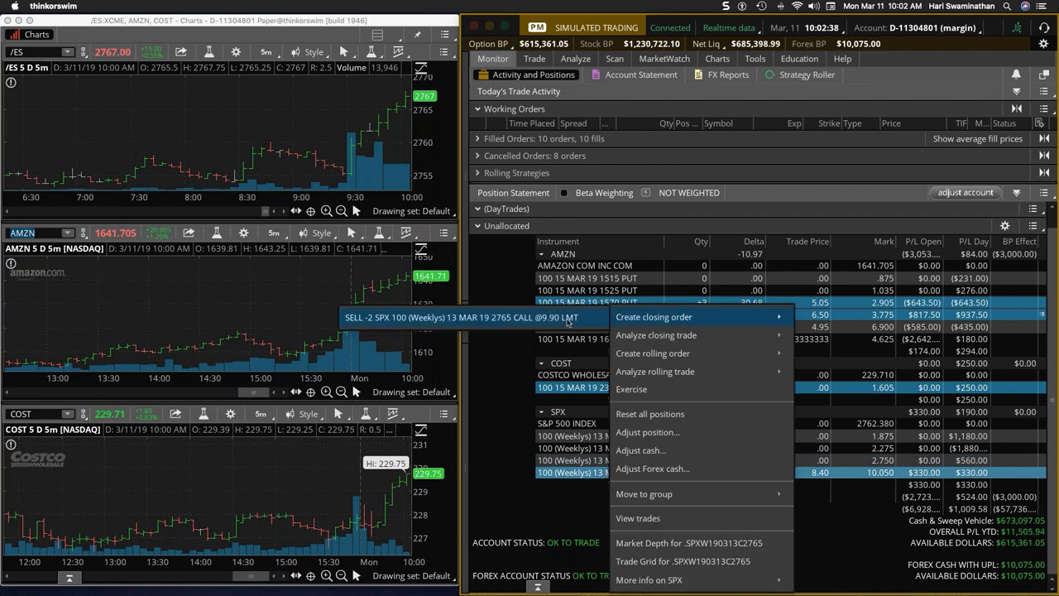
left_click(654, 318)
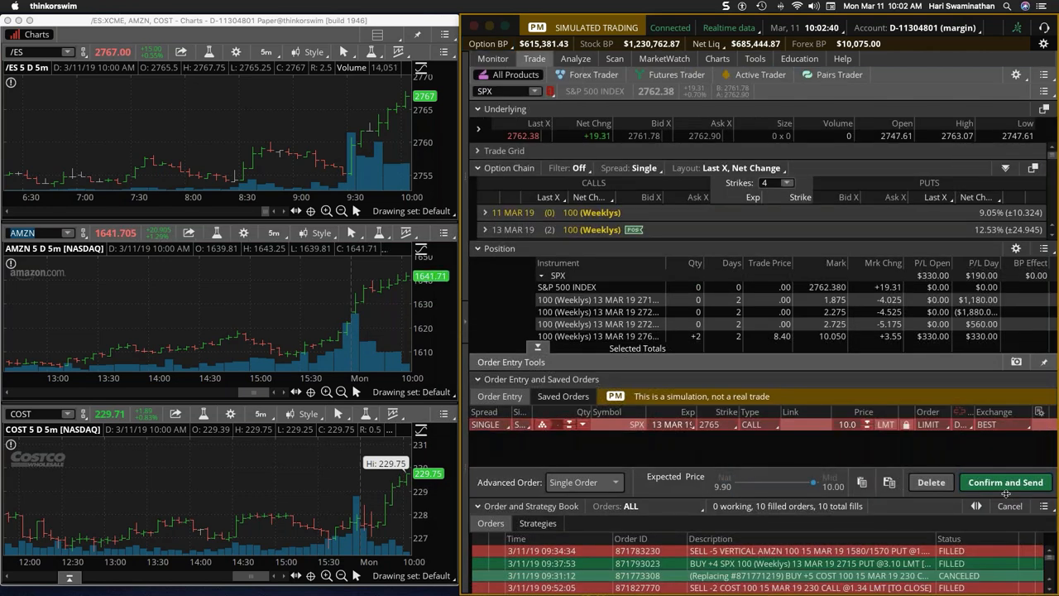